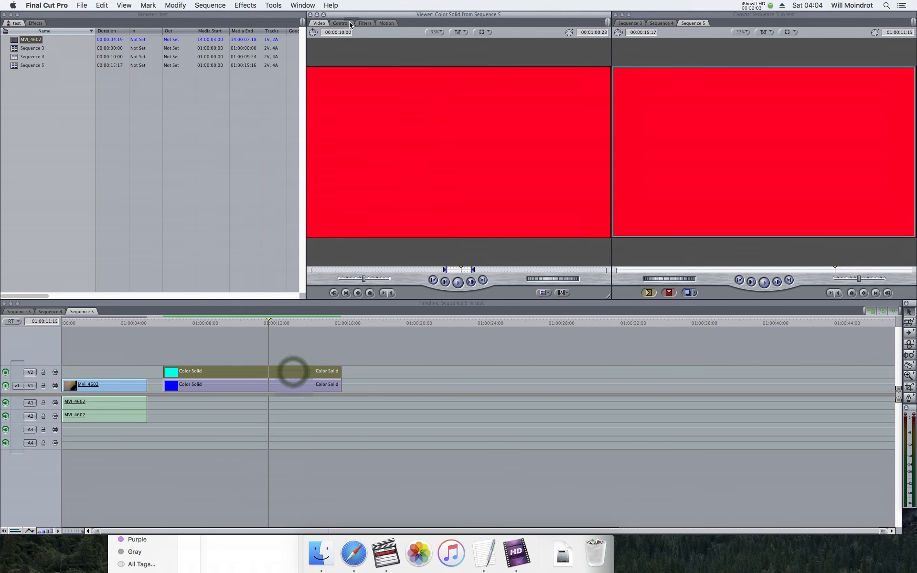
# Crop the top of the colour solid by 70 in the Motion parameters
pyautogui.click(386, 23)
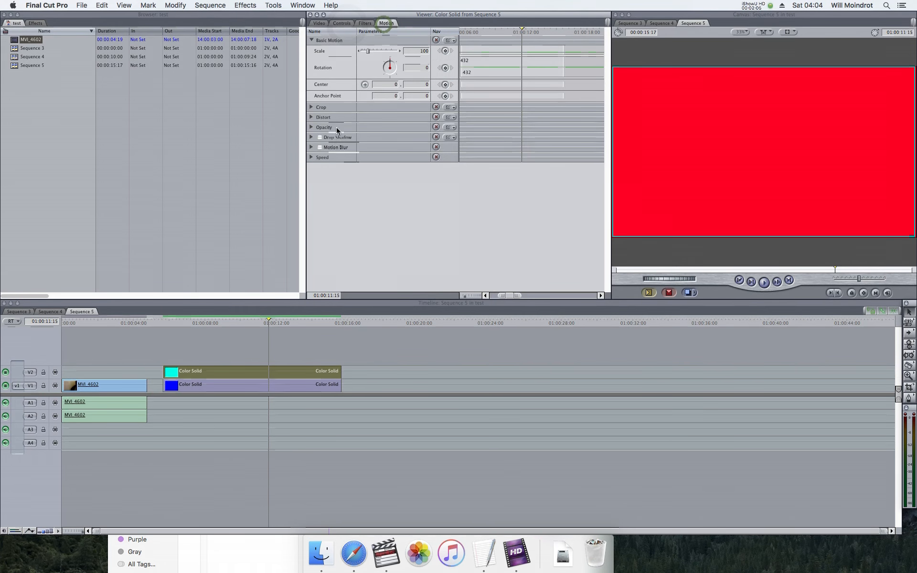
pyautogui.click(311, 107)
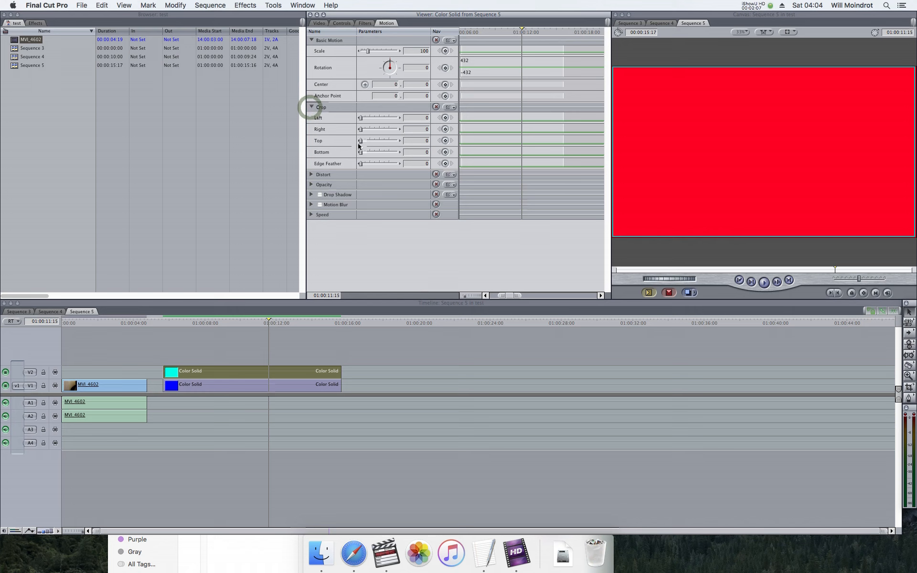
pyautogui.moveTo(365, 140); pyautogui.dragTo(386, 140)
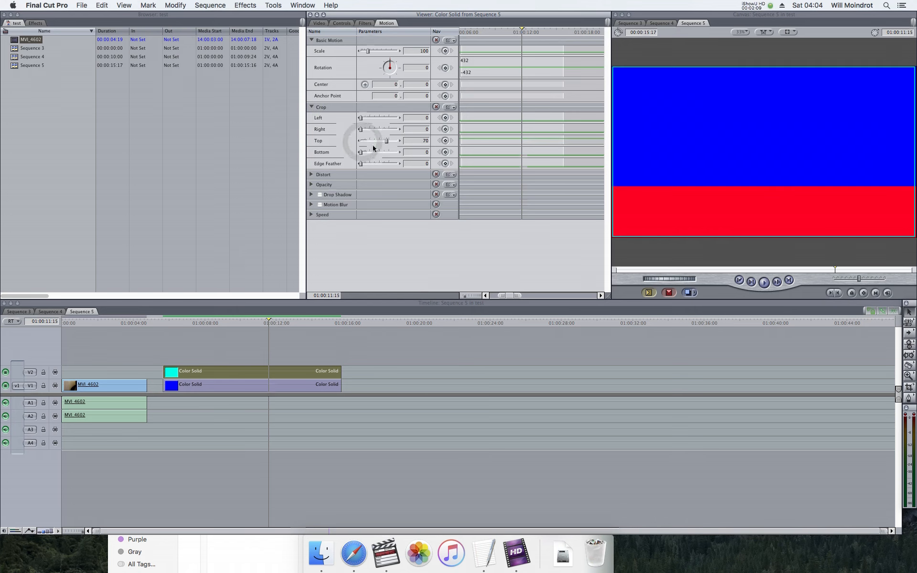
# Set the colour solid's opacity to 52 and move the playhead to 01:00:10:11
pyautogui.click(311, 185)
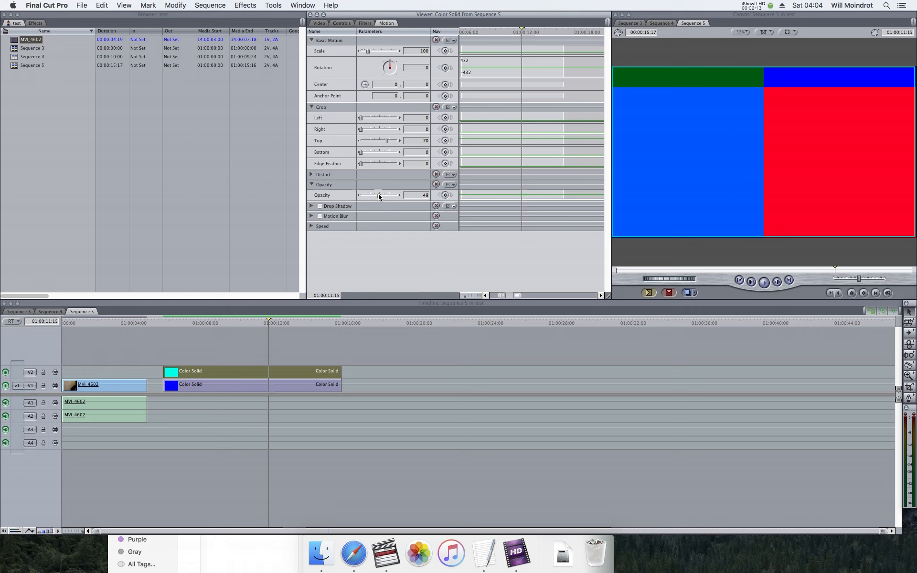
pyautogui.moveTo(378, 195); pyautogui.dragTo(387, 195)
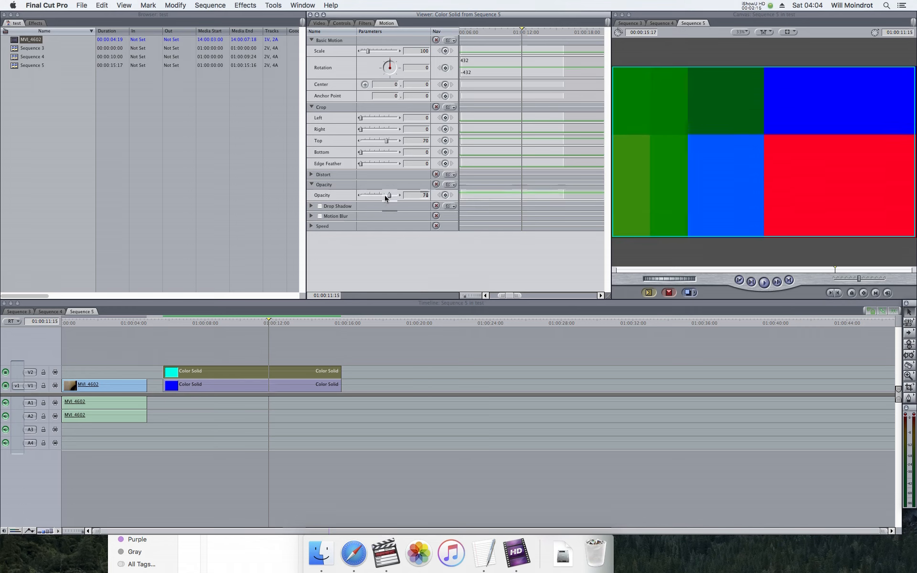
pyautogui.moveTo(388, 195); pyautogui.dragTo(380, 194)
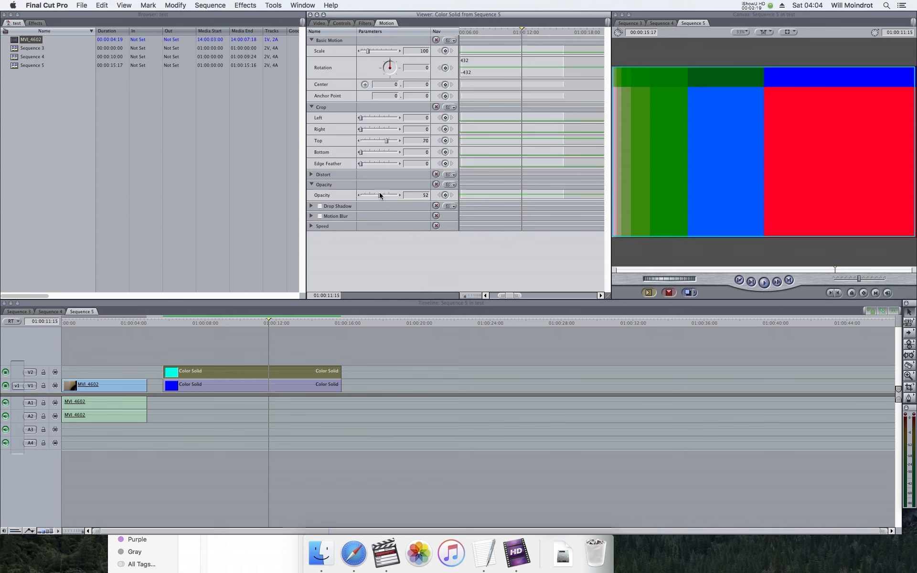
pyautogui.click(304, 323)
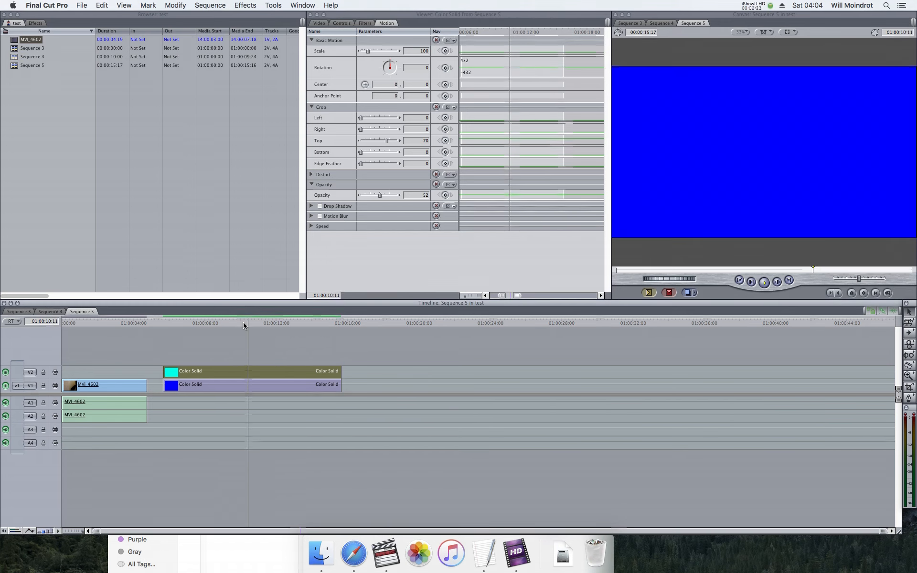
# Mark In and Out at 01:00:11:14–01:00:12:01, then move the playhead to 01:00:13:01
pyautogui.click(267, 323)
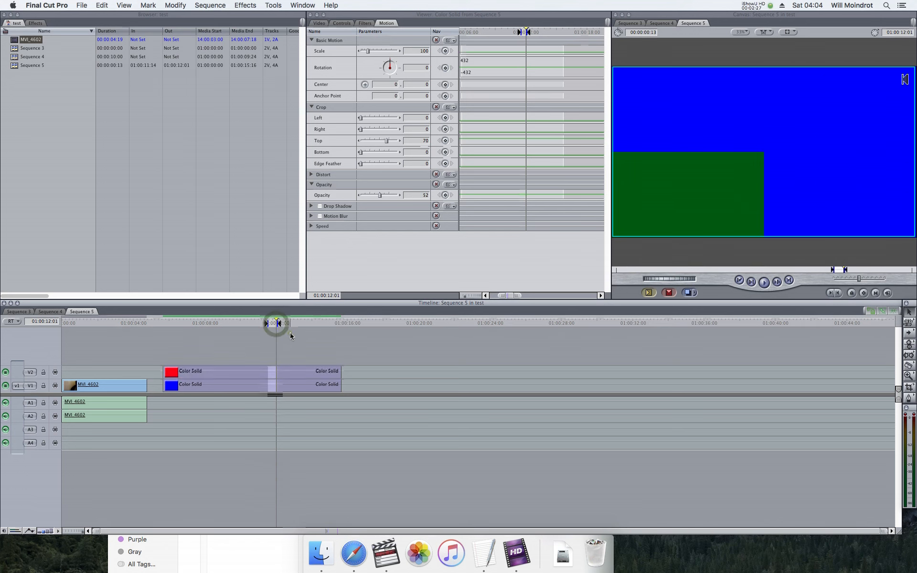
pyautogui.click(210, 5)
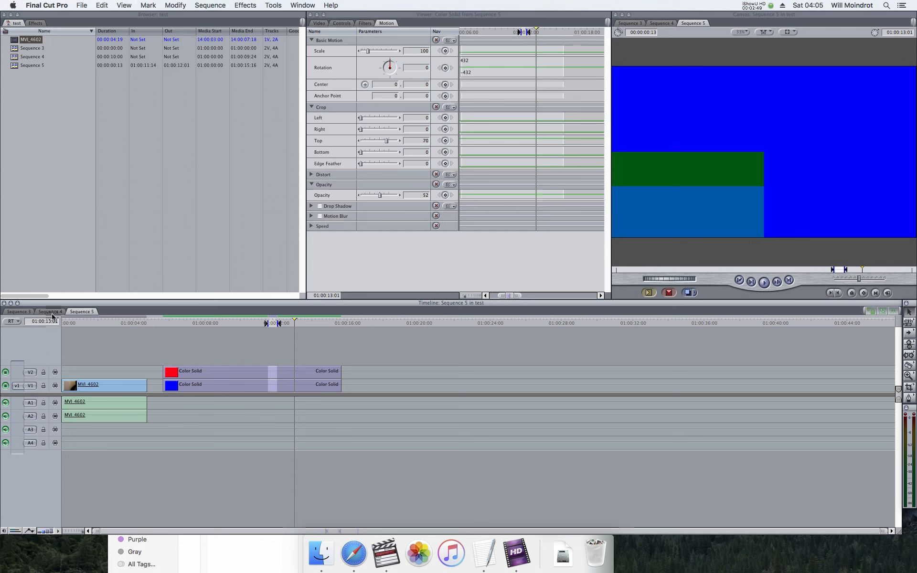
pyautogui.click(50, 311)
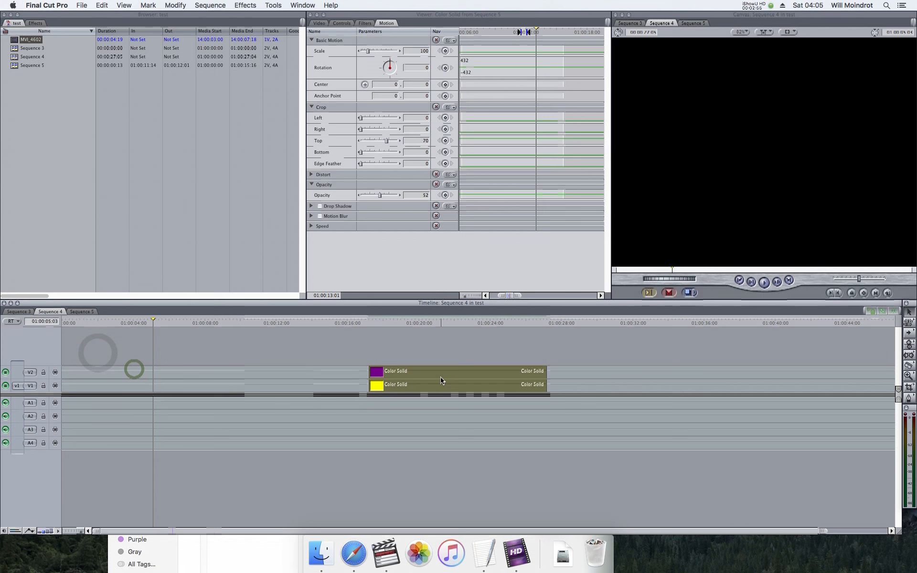
pyautogui.click(81, 311)
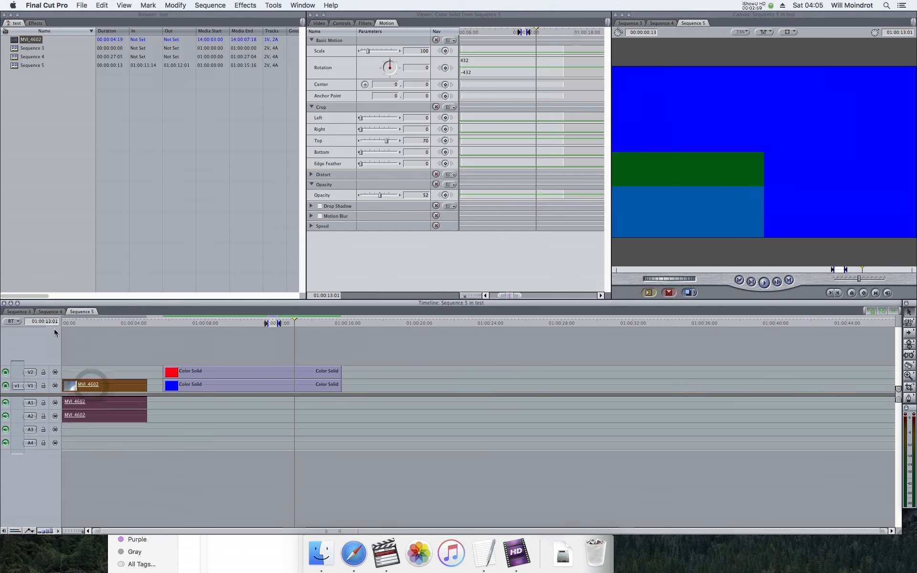
pyautogui.click(49, 311)
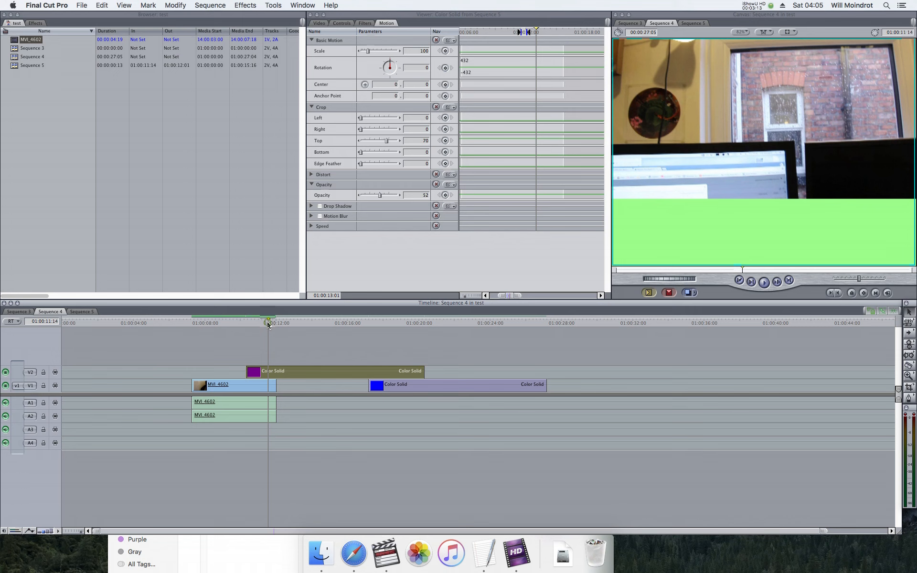
pyautogui.click(261, 322)
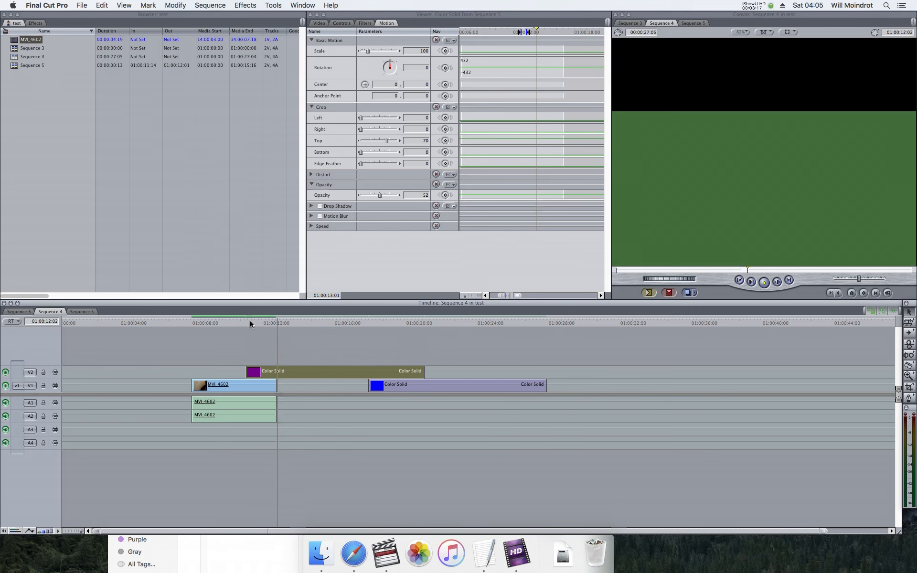
pyautogui.click(253, 321)
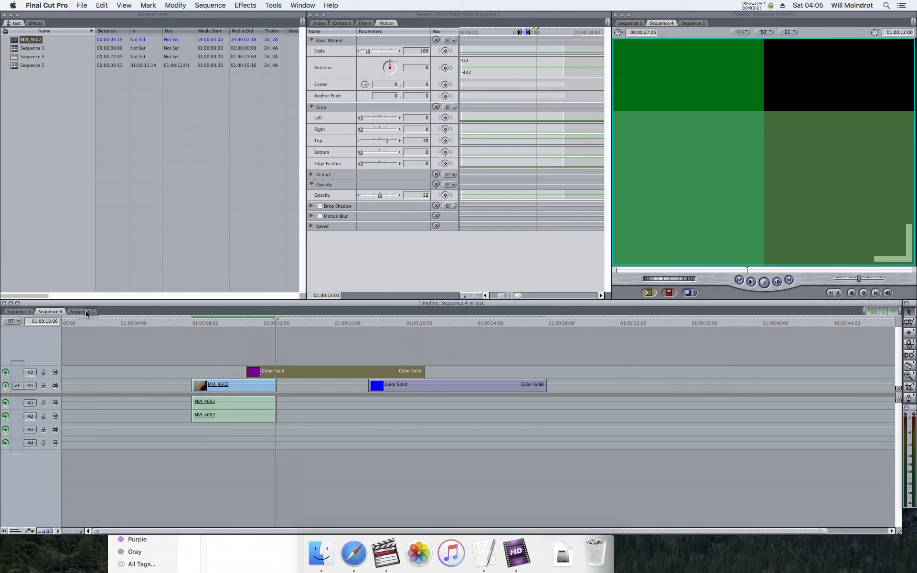
pyautogui.click(82, 311)
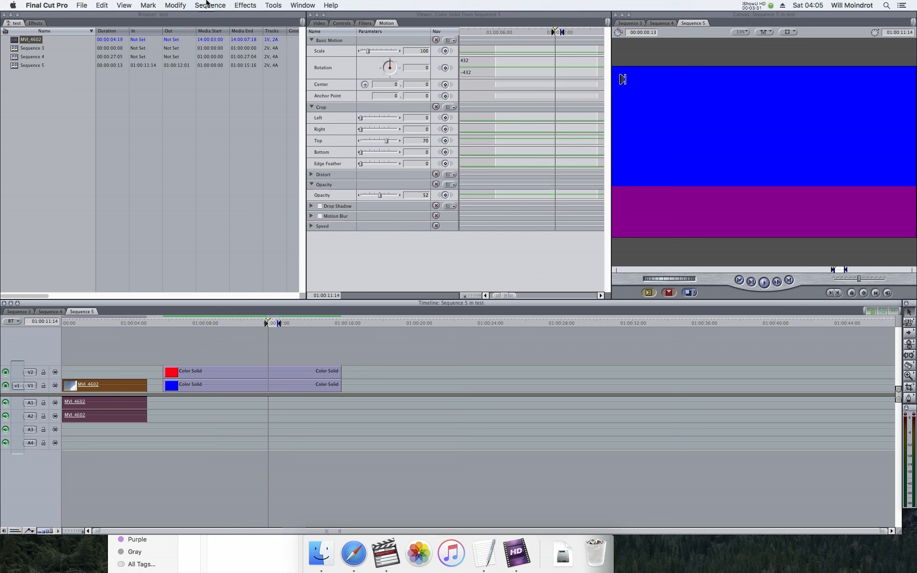
# Check Sequence 5's settings, confirming the Apple ProRes 4444 compressor, then close them
pyautogui.click(210, 5)
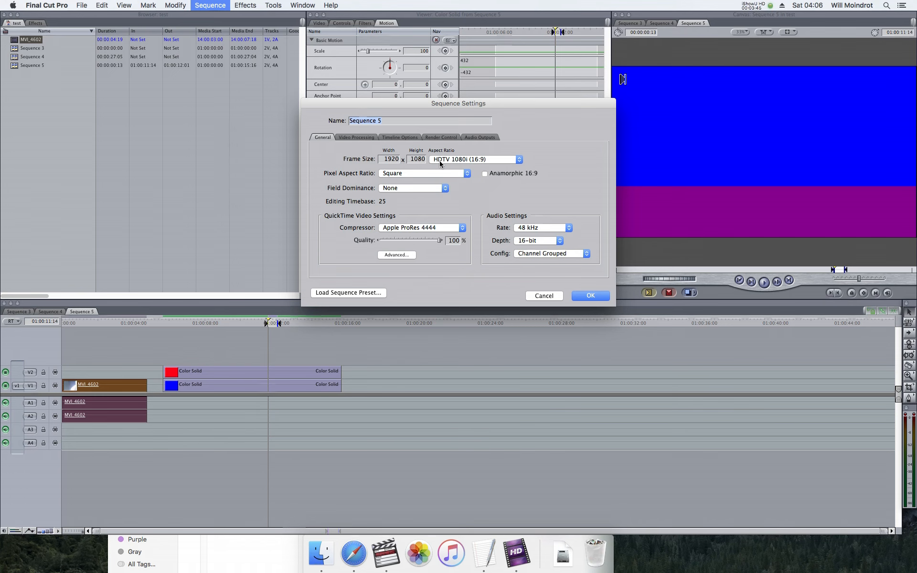
pyautogui.click(589, 295)
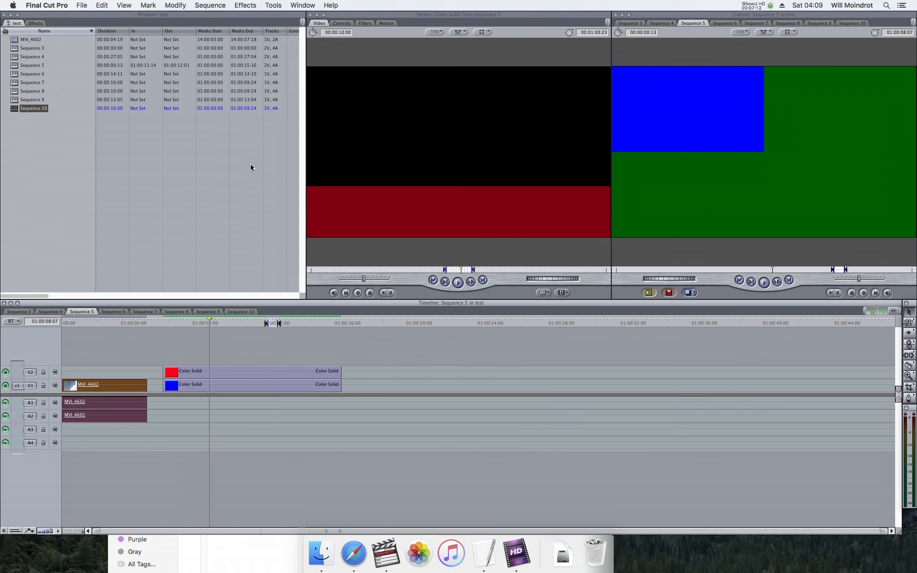
pyautogui.click(211, 6)
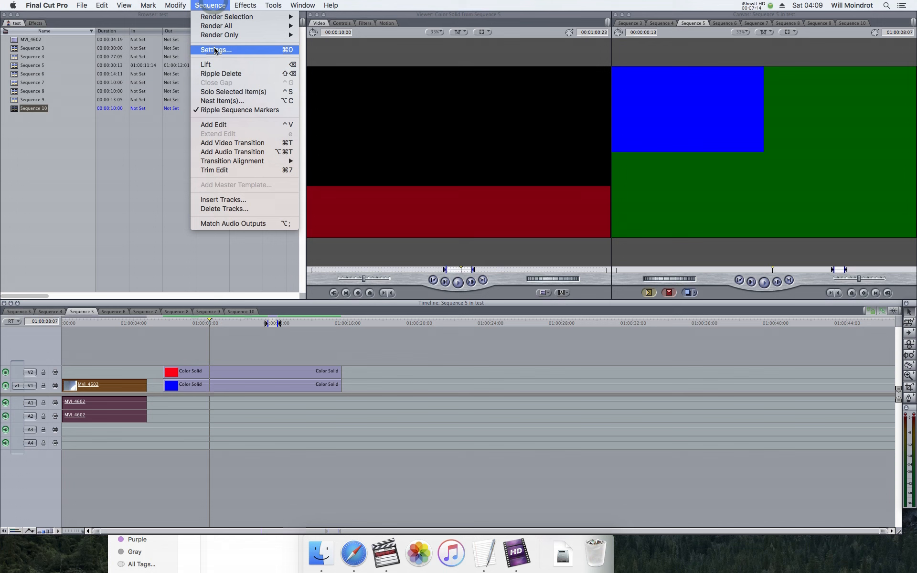
pyautogui.click(216, 49)
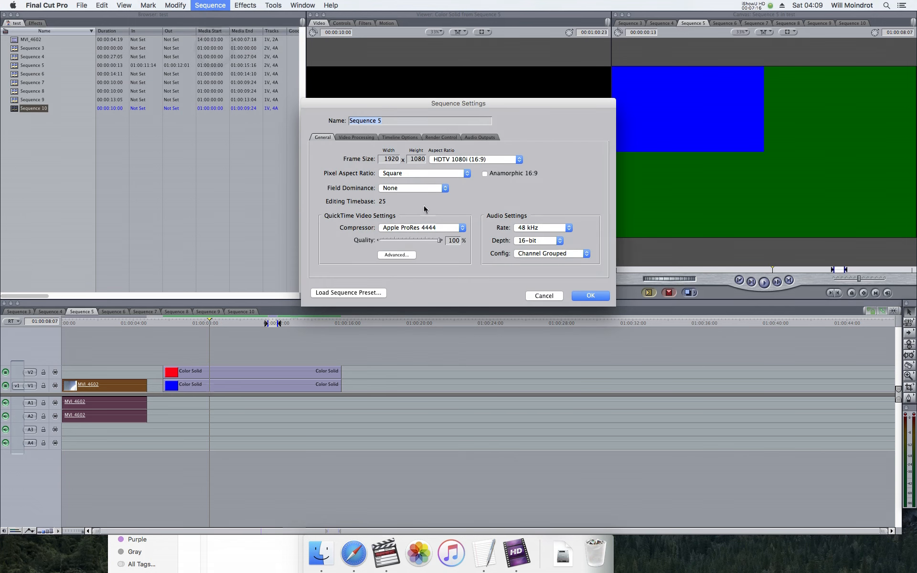
pyautogui.click(420, 227)
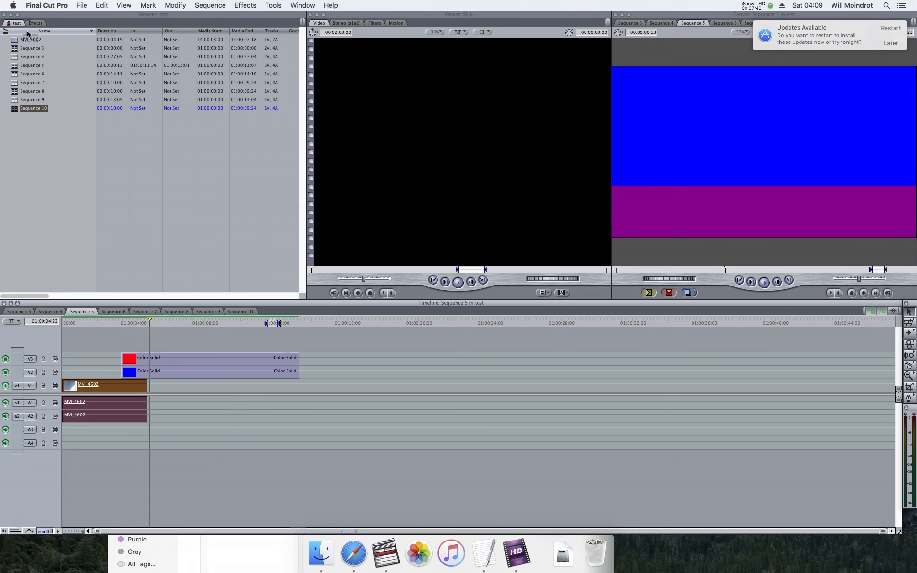
# View and close the Item Properties of clip MVI_4602
pyautogui.rightClick(32, 39)
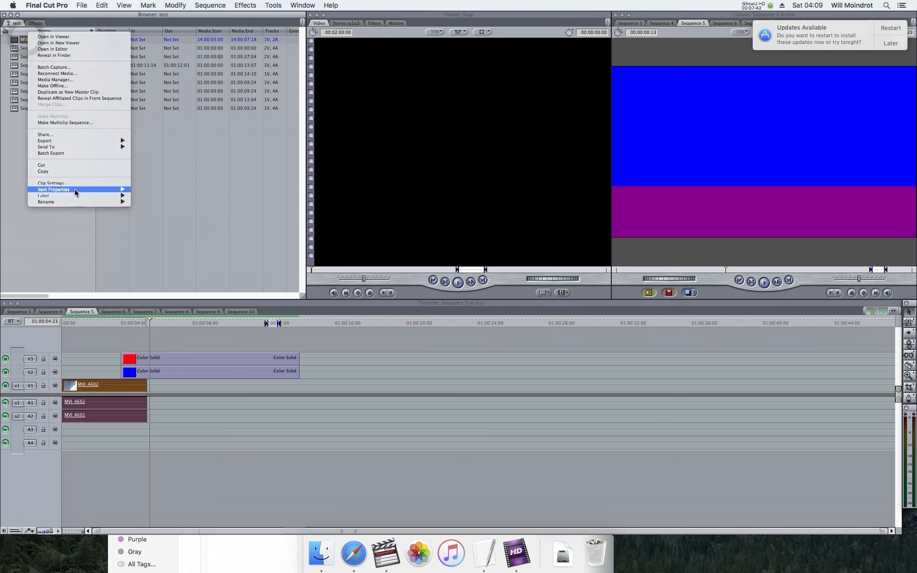
pyautogui.click(53, 189)
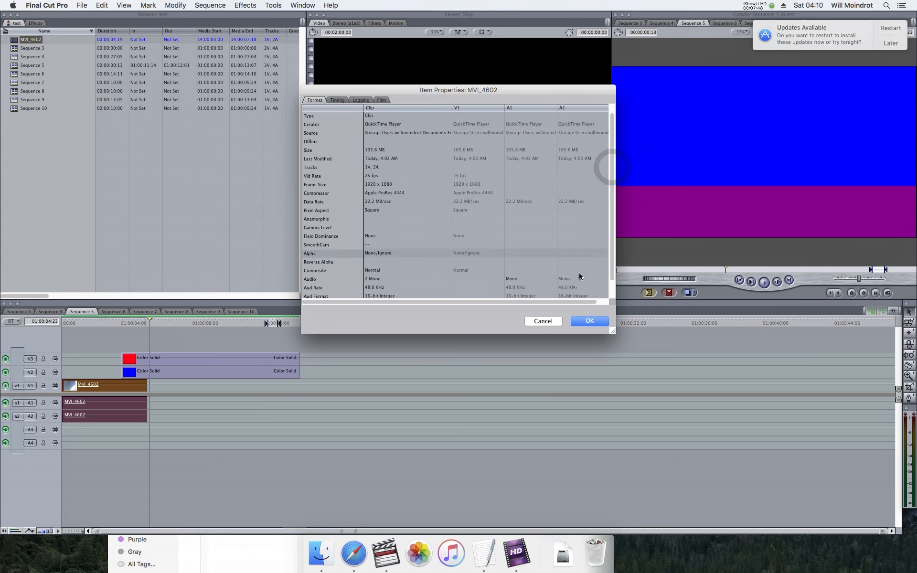
pyautogui.click(589, 321)
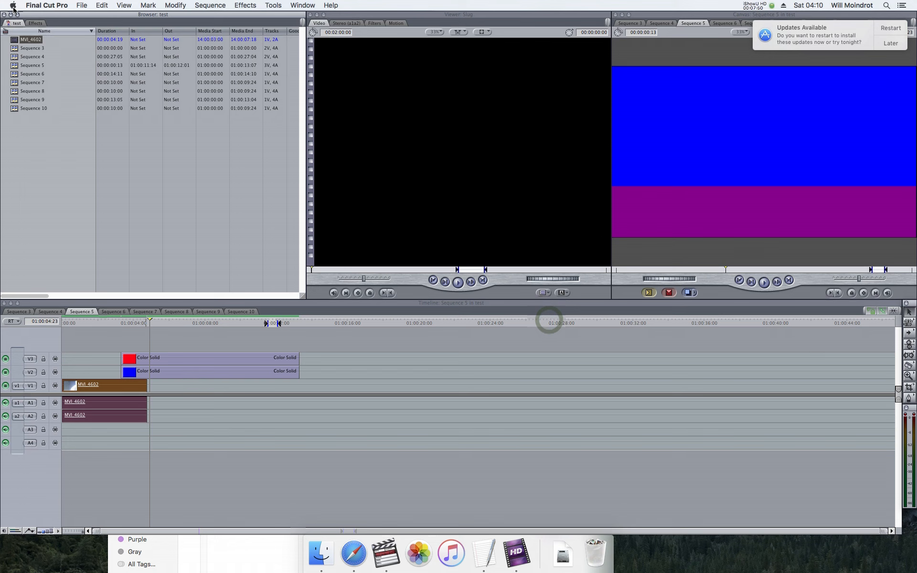
# Rename the clip to 'MVI_4602 4444' and bring up Log and Transfer
pyautogui.click(81, 5)
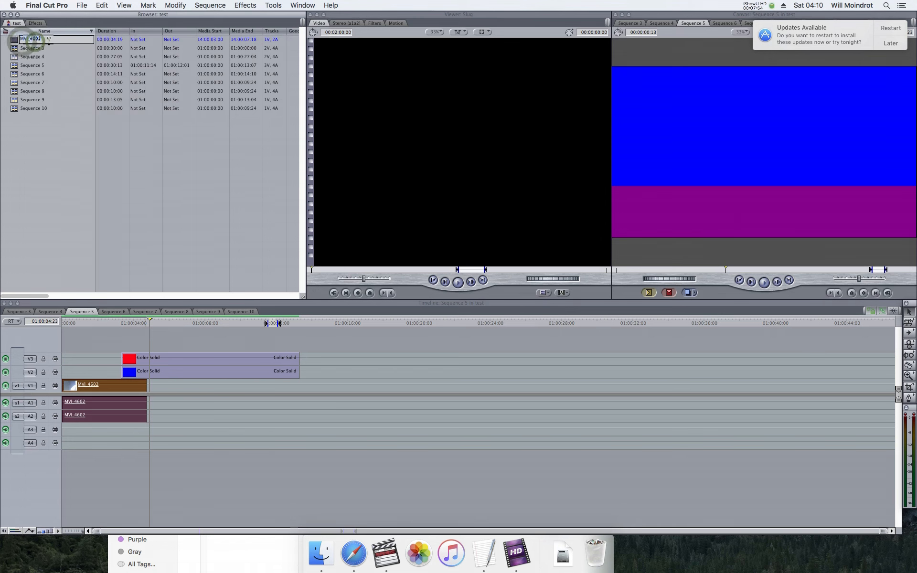
pyautogui.write('444')
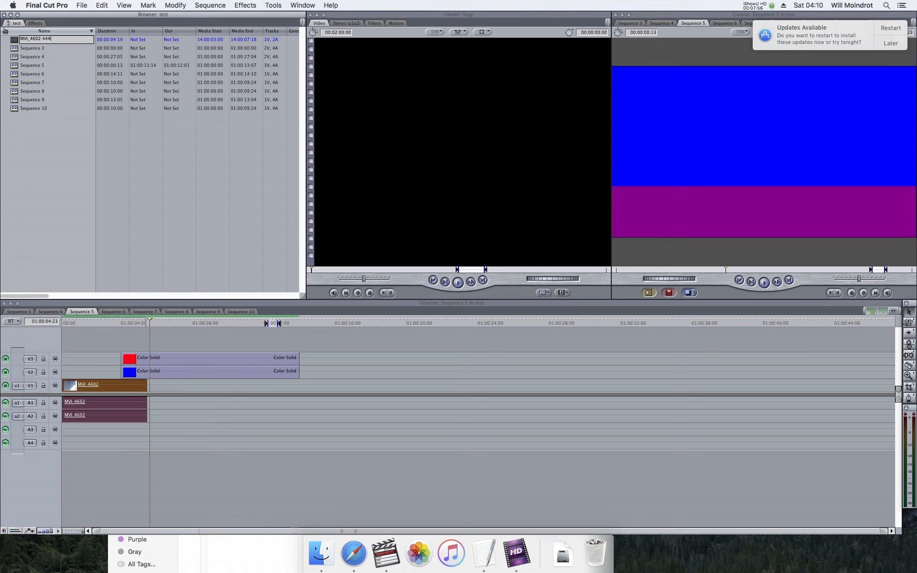
pyautogui.write('4444')
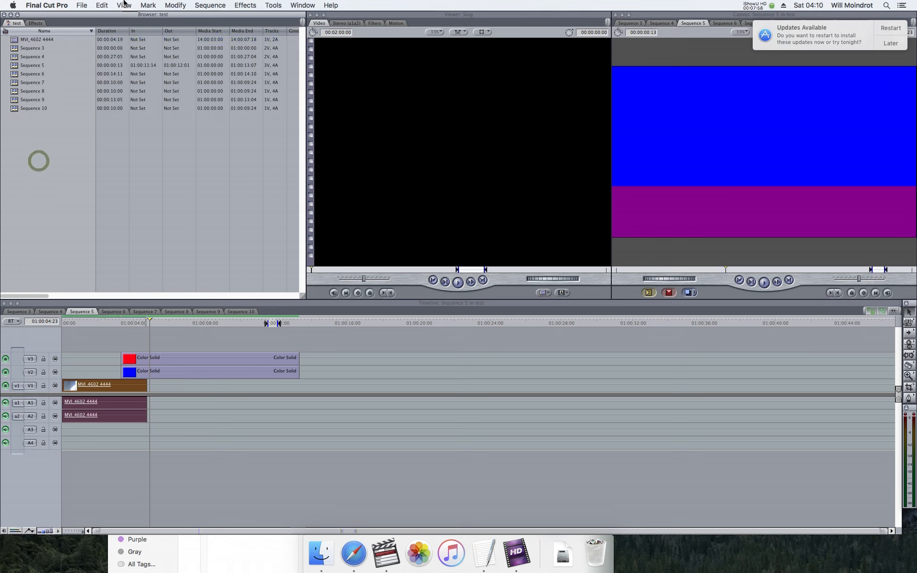
pyautogui.click(80, 5)
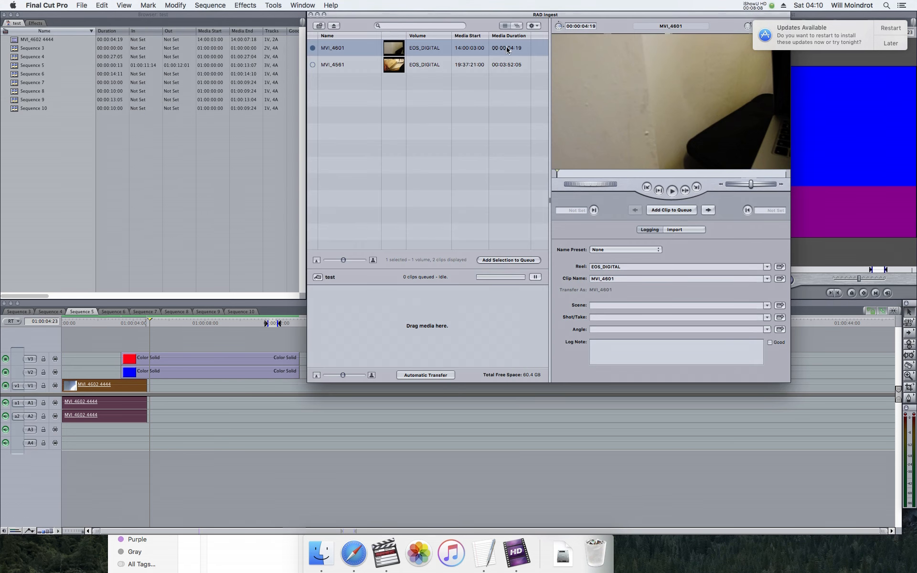
# In Log and Transfer preferences, set EOS MOVIE's Target Format to Apple ProRes 422
pyautogui.click(531, 25)
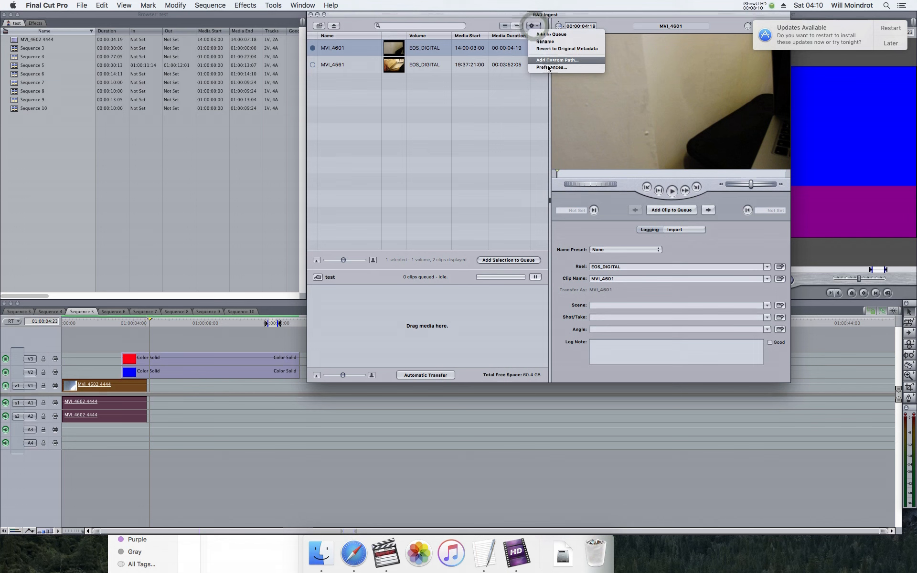
pyautogui.click(551, 66)
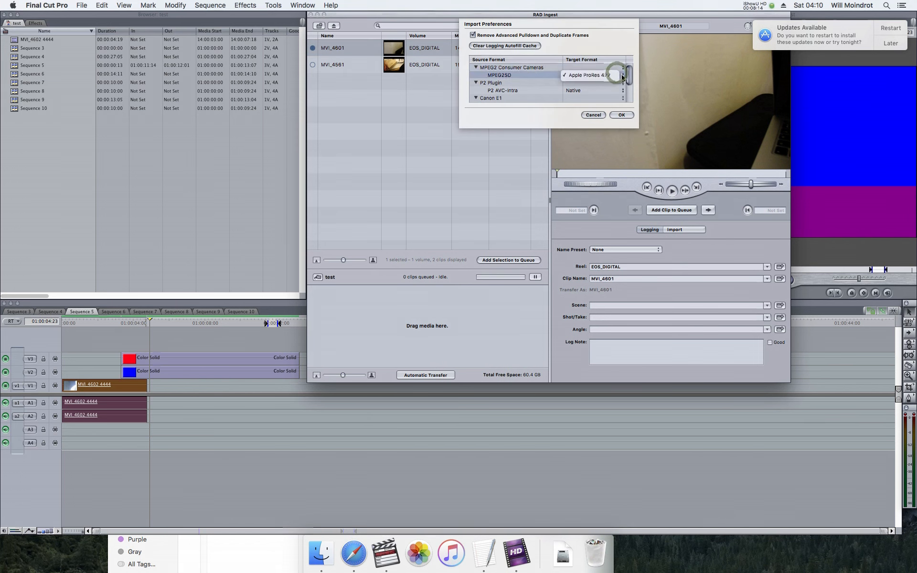
pyautogui.click(591, 75)
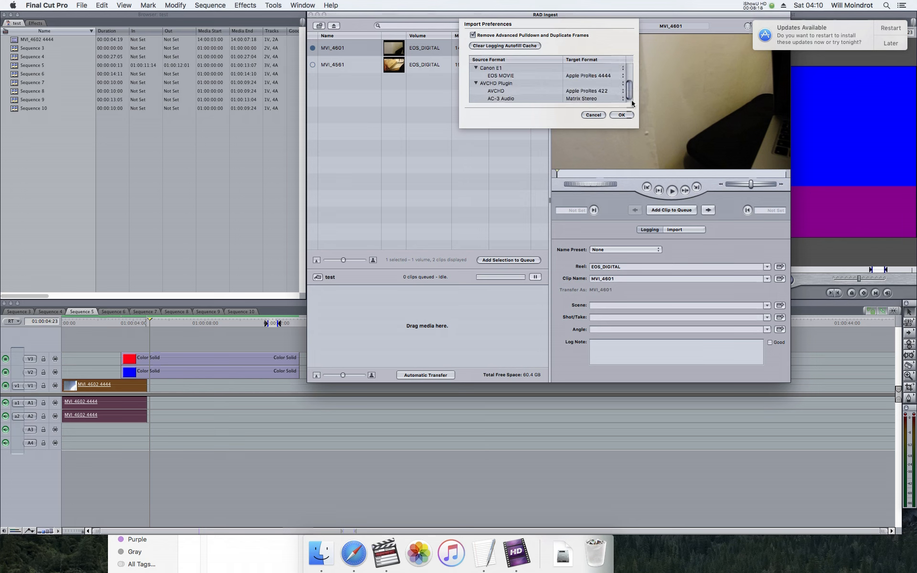
pyautogui.click(588, 76)
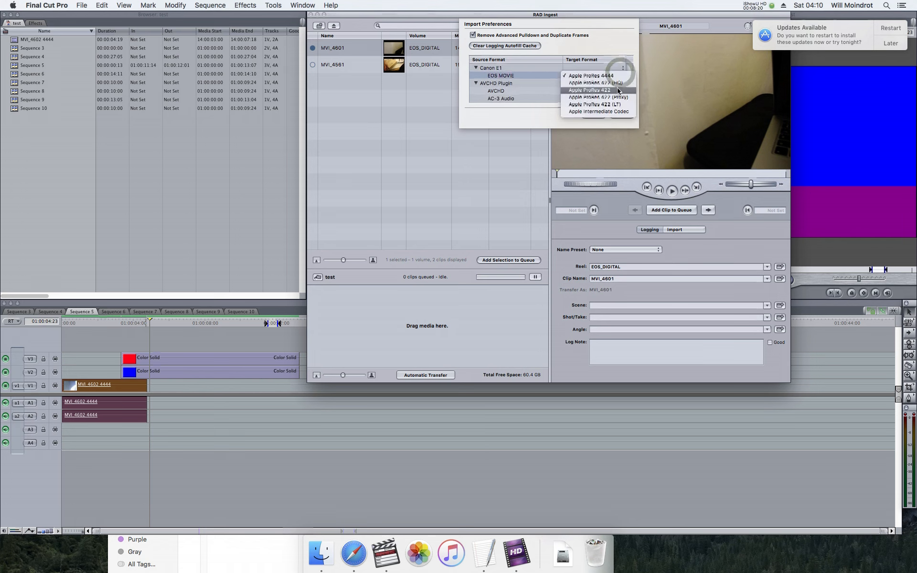
pyautogui.click(590, 90)
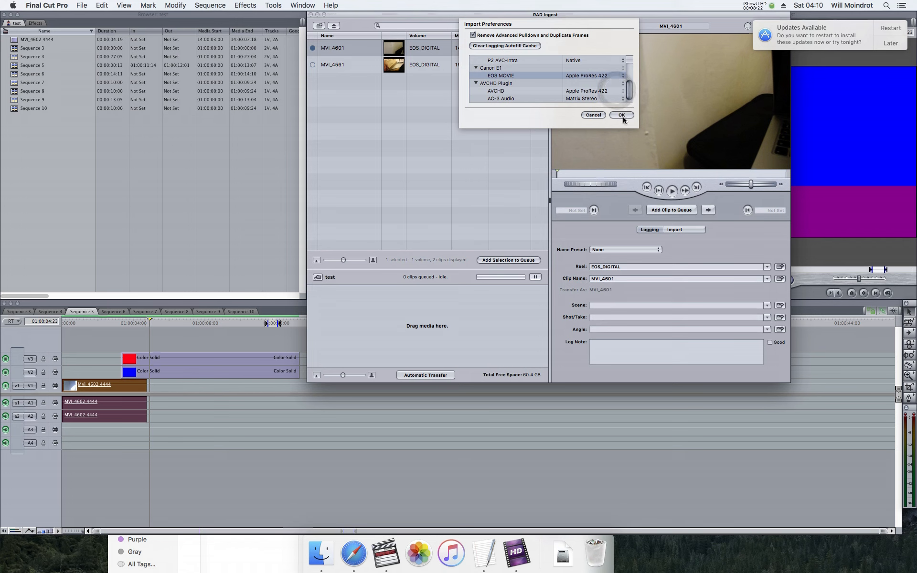
pyautogui.click(621, 115)
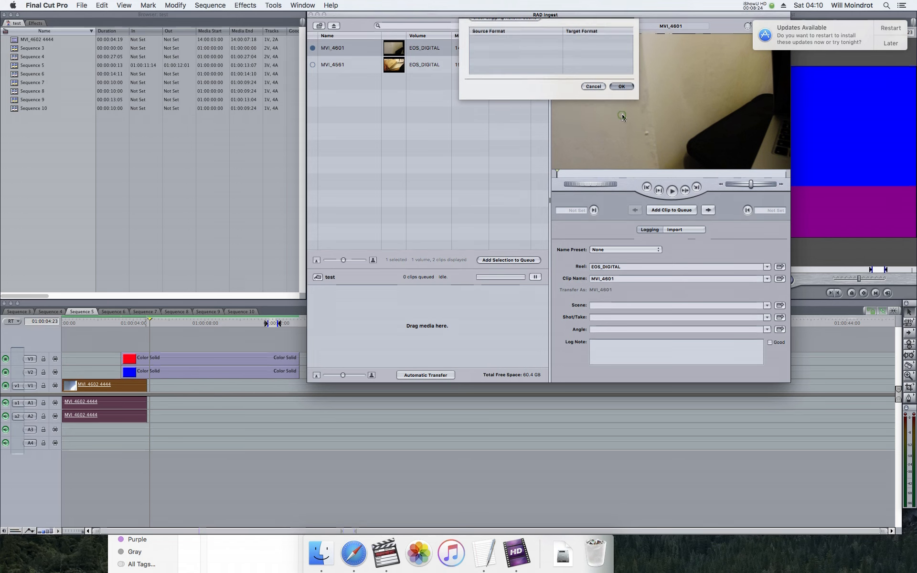